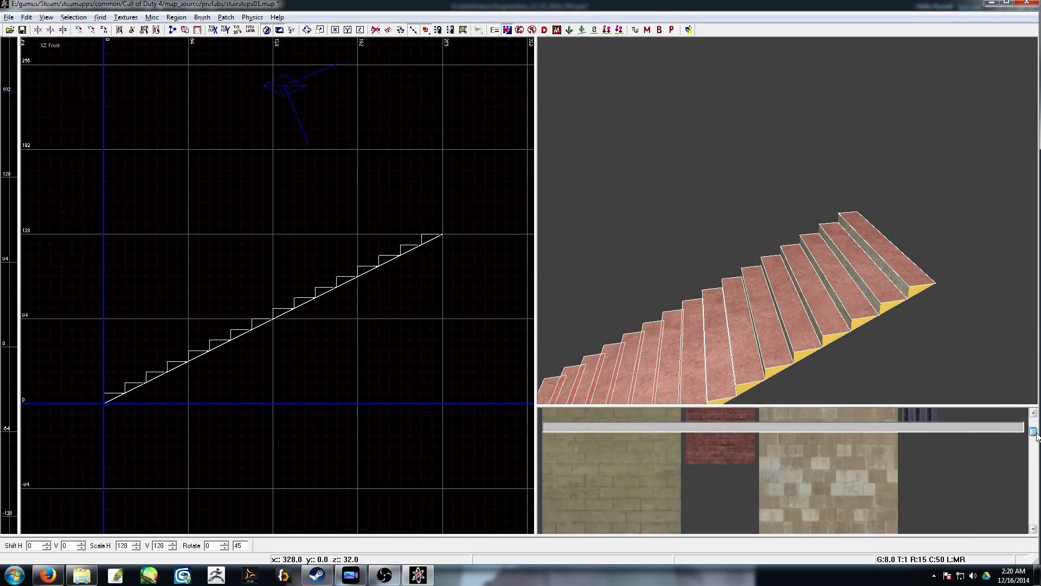
Open the 3D view context menu on the stairs after applying mc_cargocontainer_usmc_trimwide to the steps.
right_click(697, 348)
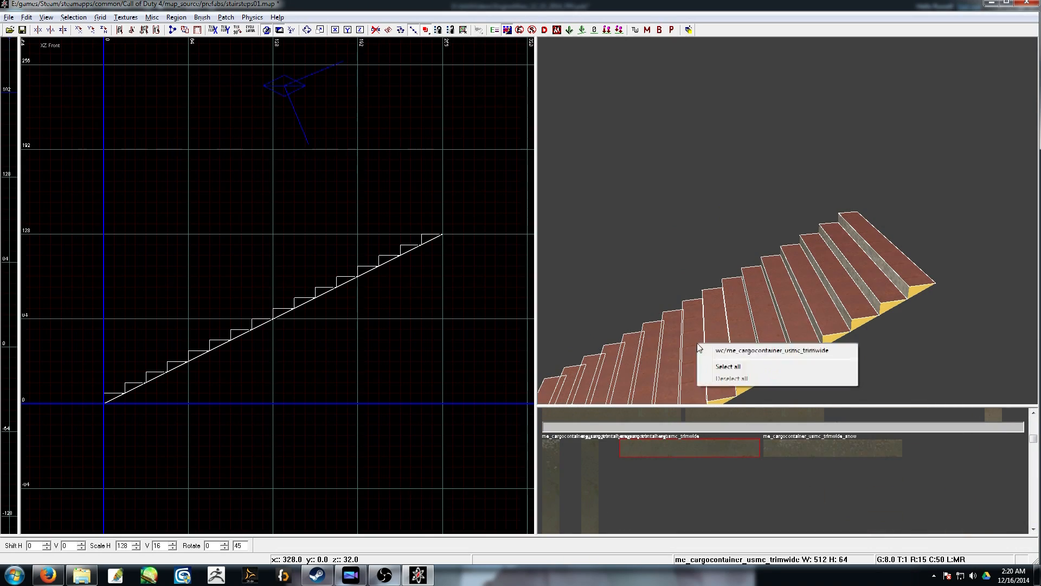